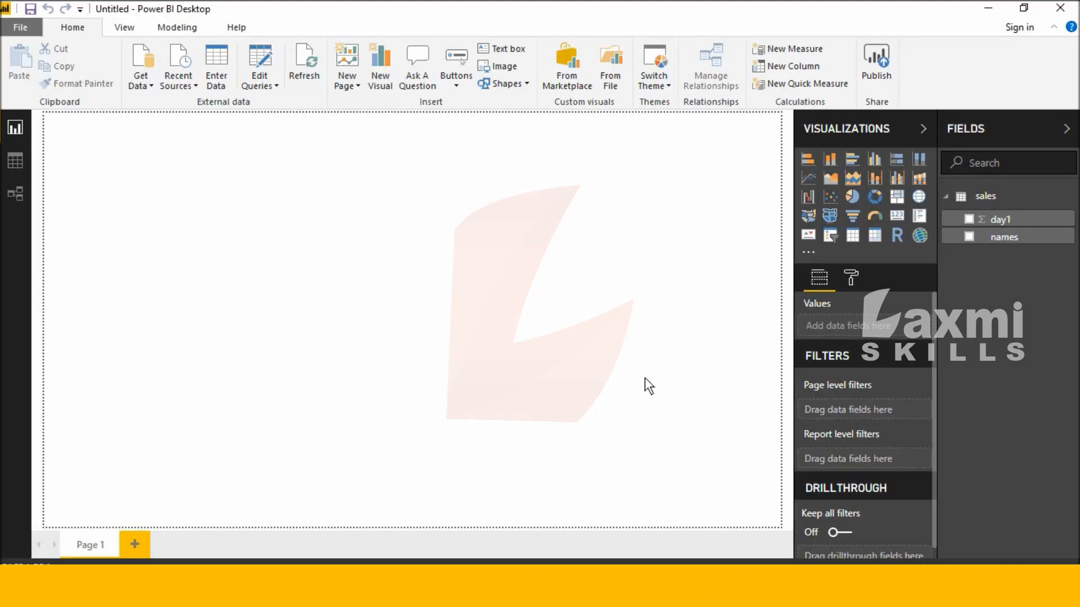
mouse_move(560, 344)
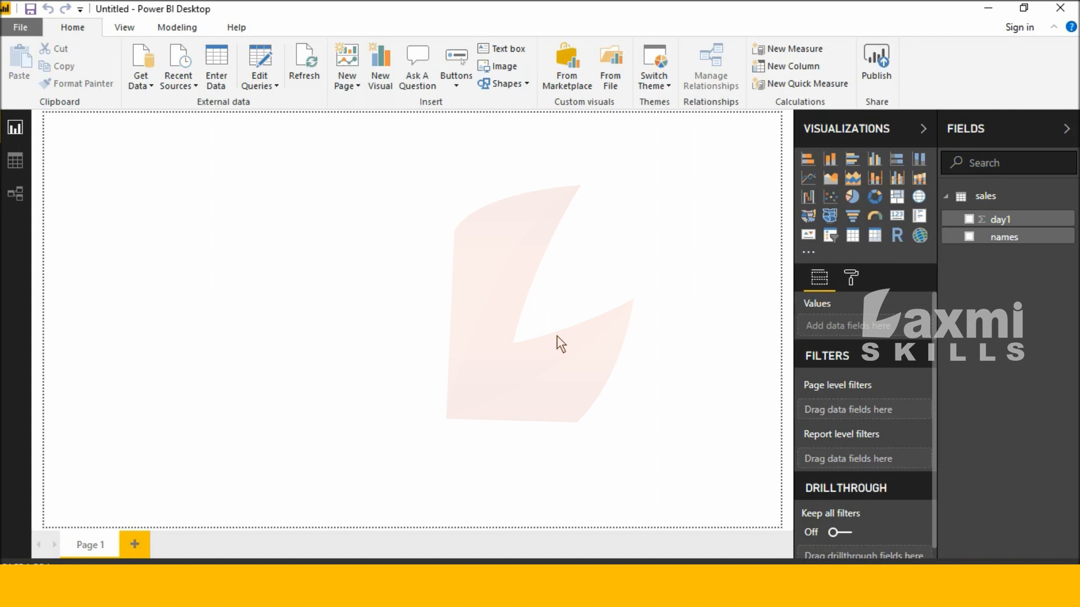
mouse_move(602, 369)
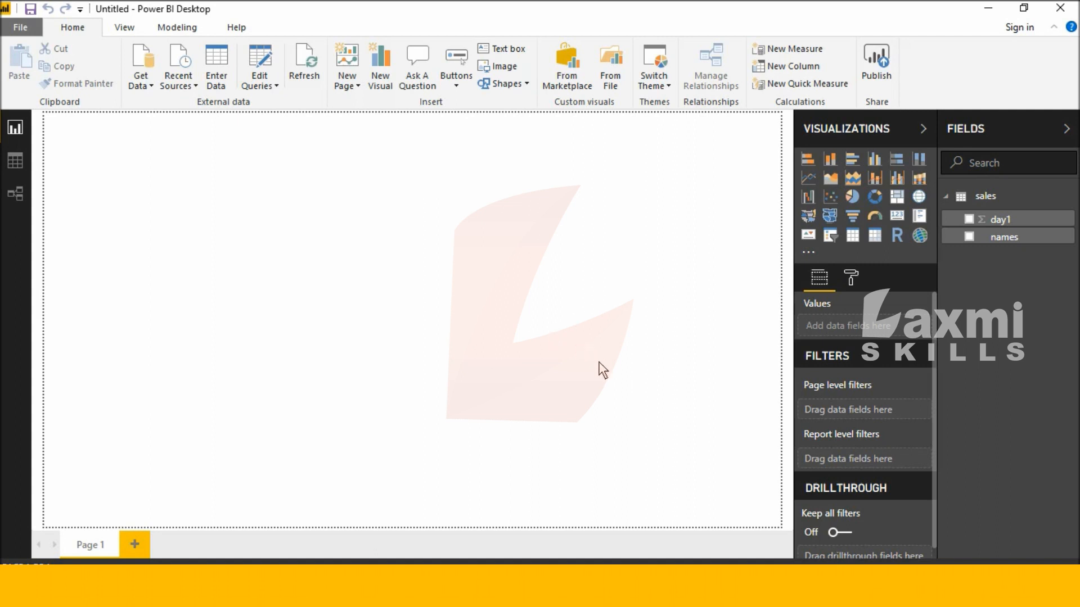
mouse_move(542, 288)
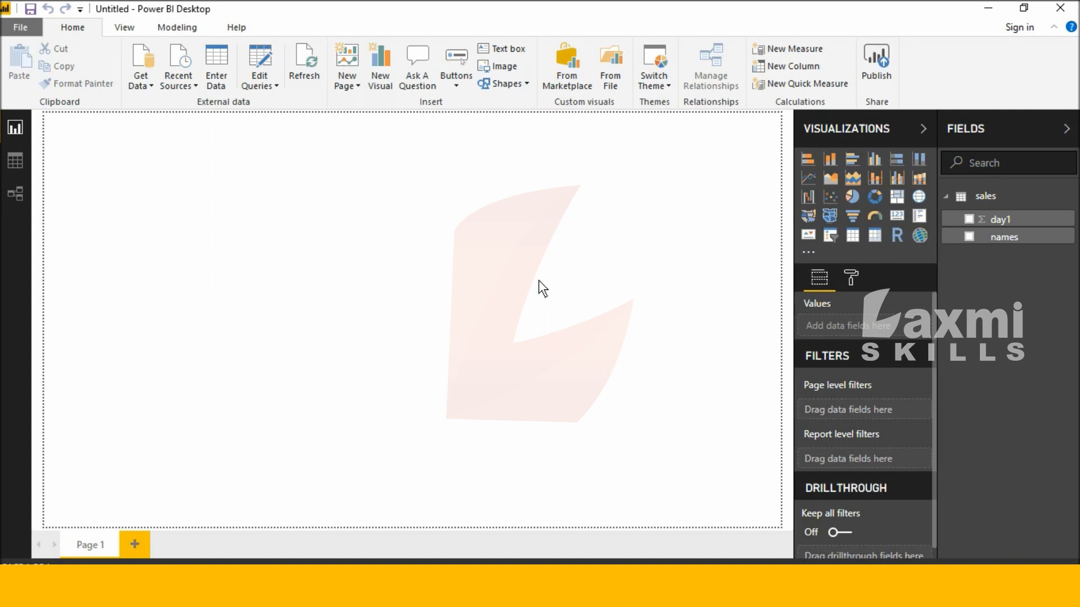
mouse_move(776, 71)
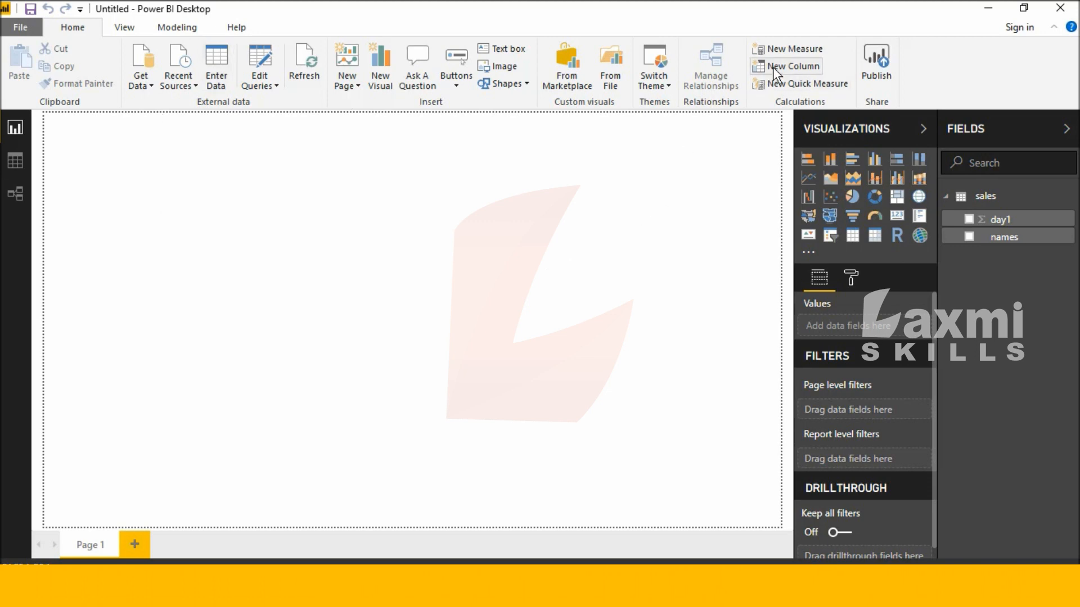
mouse_move(793, 48)
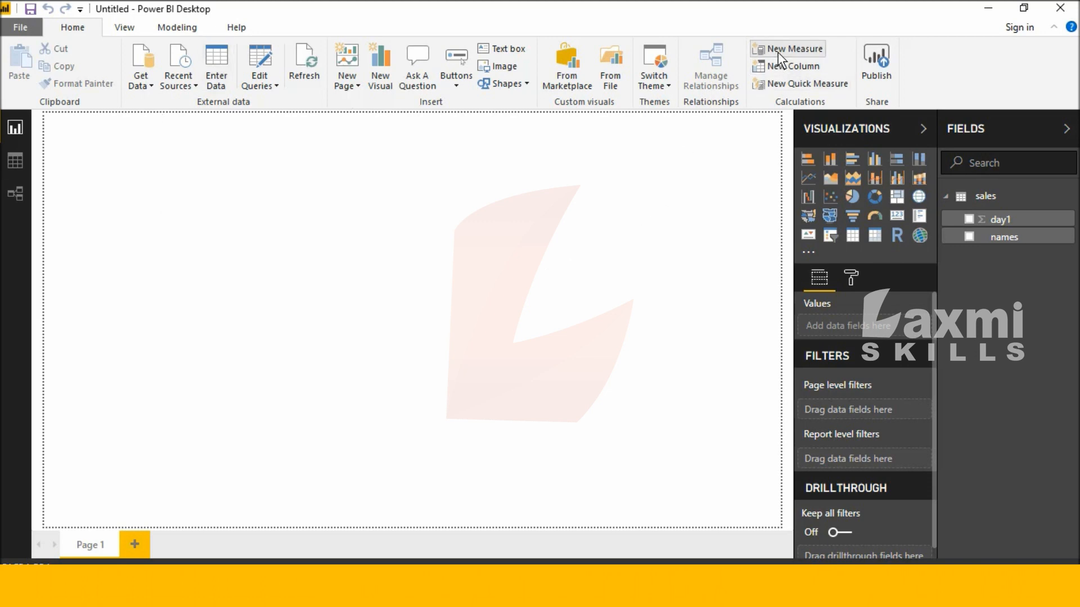
Create a new measure on the sales table with the formula Measure = UTCNOW()
left_click(788, 48)
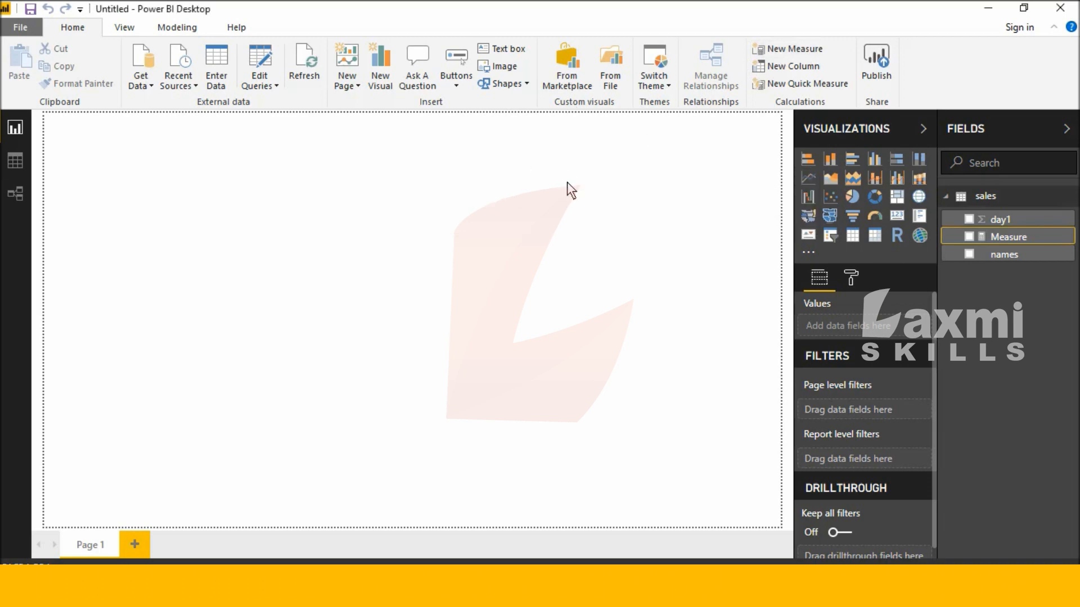
left_click(1008, 237)
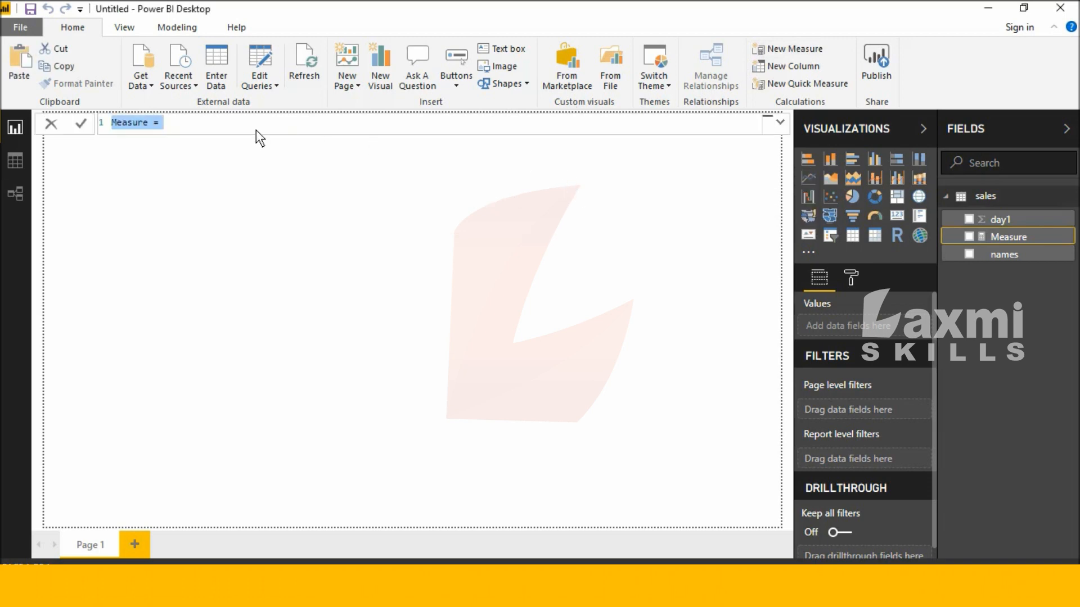
type("ut")
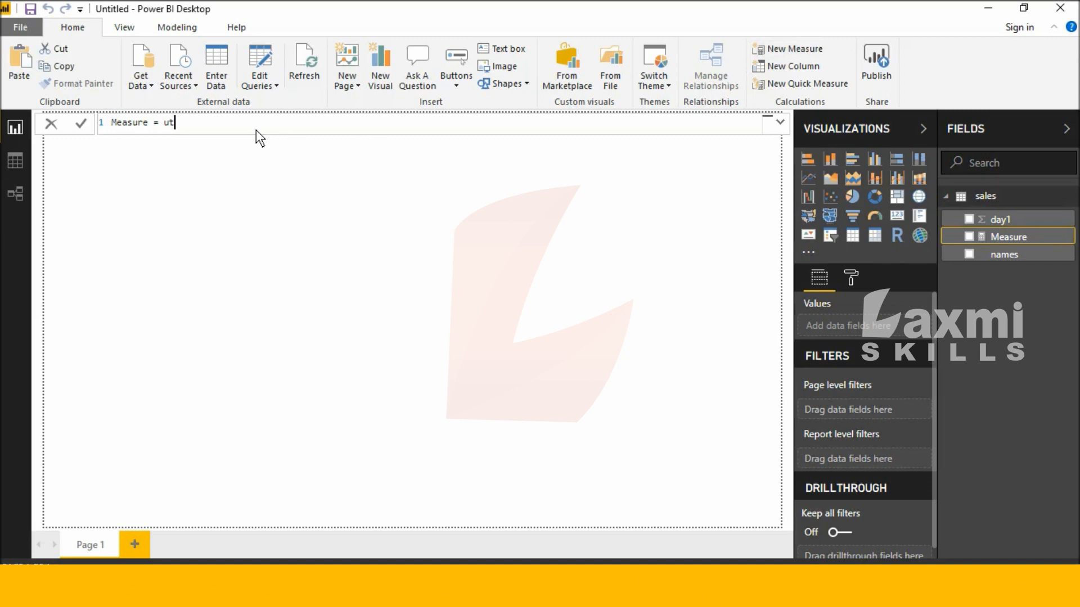
type("c")
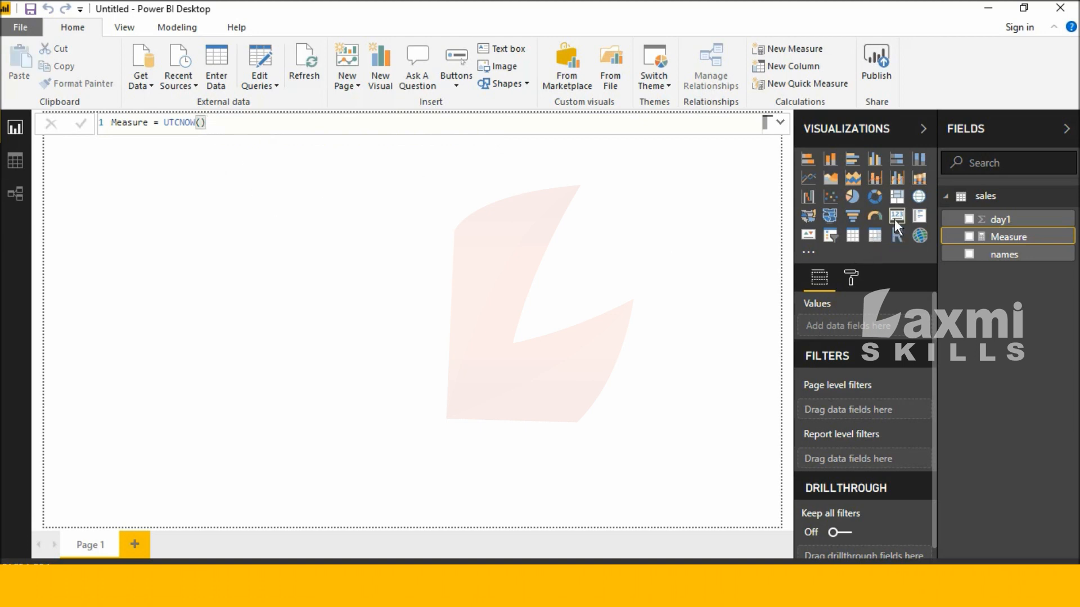
Add a card visual to the canvas displaying Measure, 10/20/2018 1:32:20 PM
left_click(896, 216)
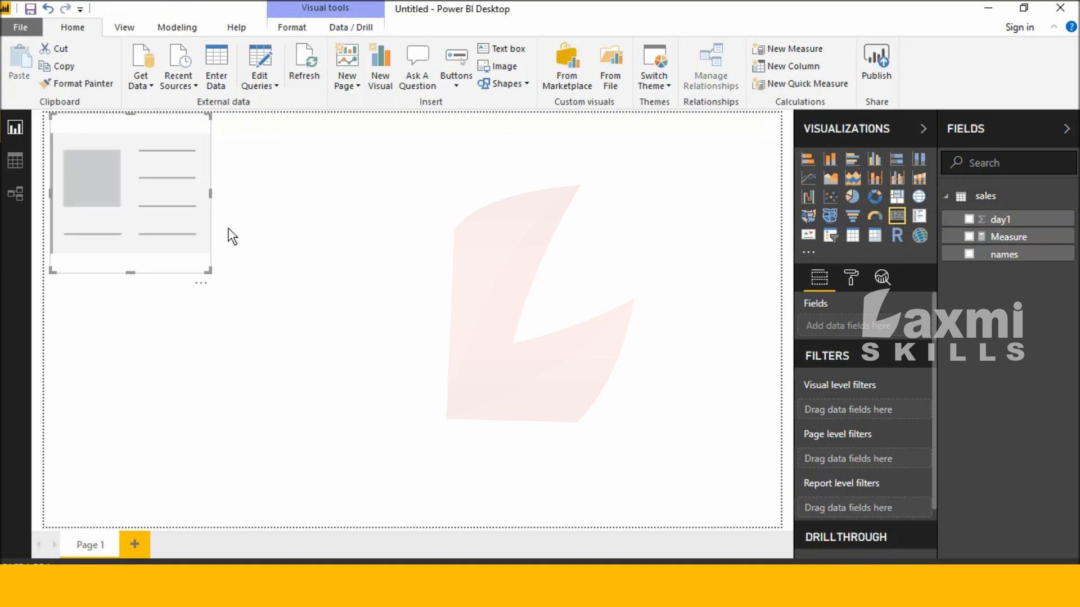
left_click_drag(130, 193, 203, 245)
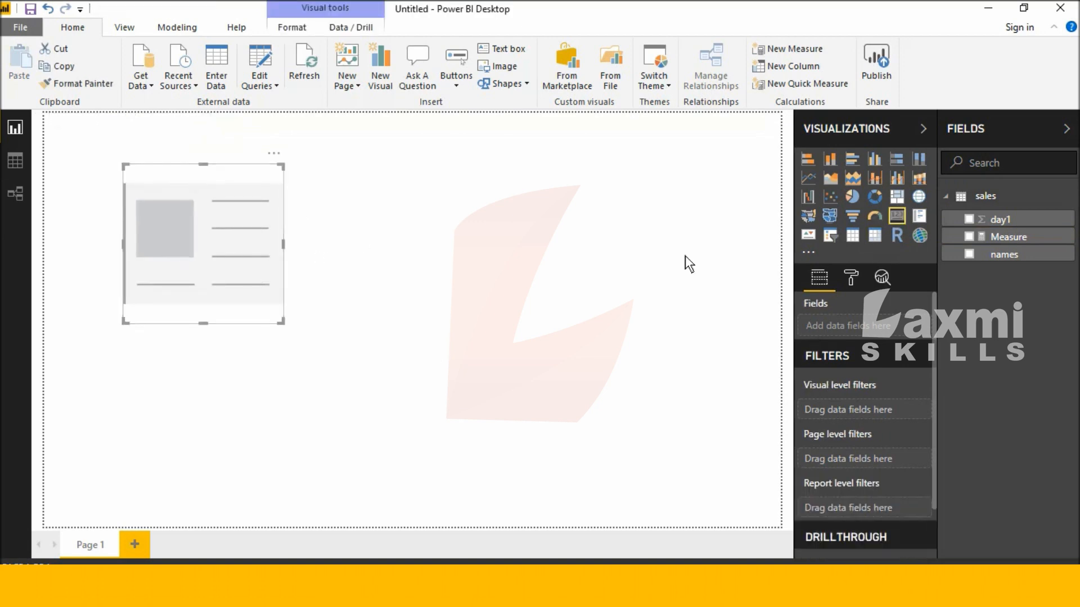
left_click(969, 237)
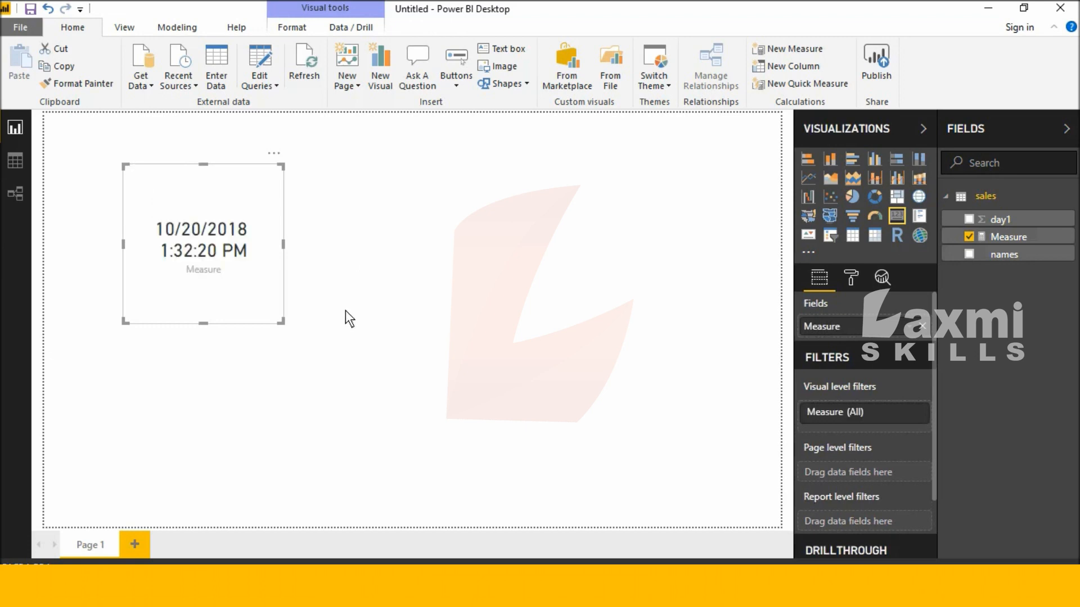
Widen the card so the date and time fit one line, then refresh the sales data
left_click_drag(284, 331, 448, 293)
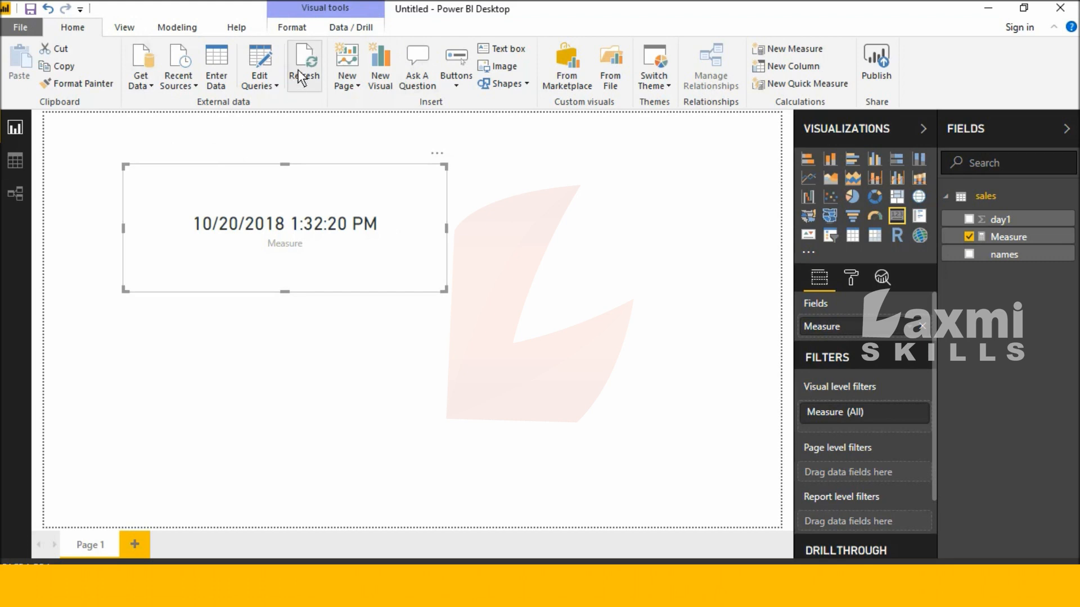
left_click(304, 62)
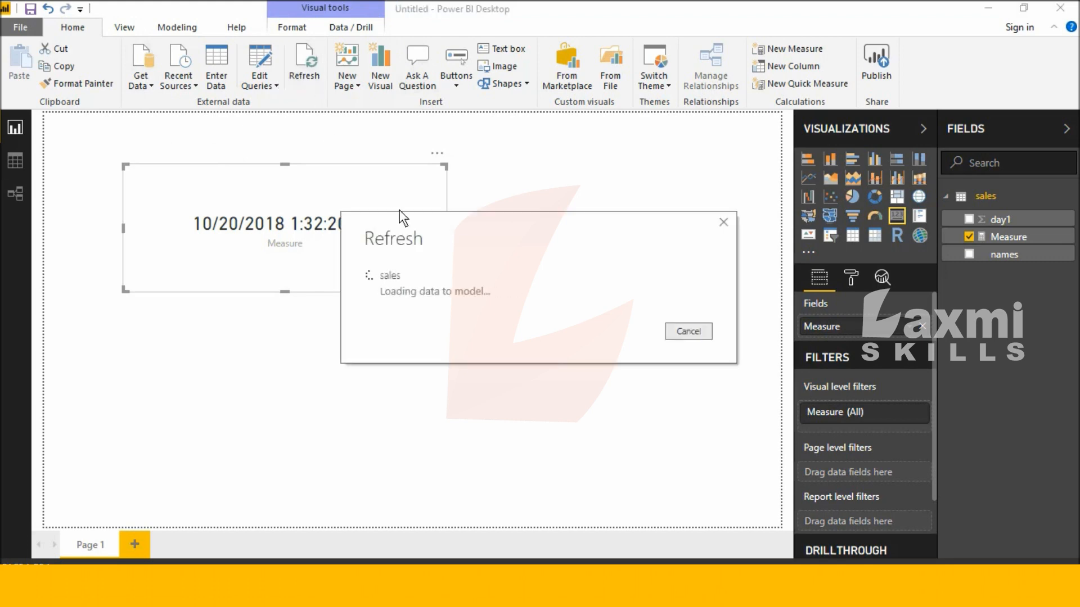